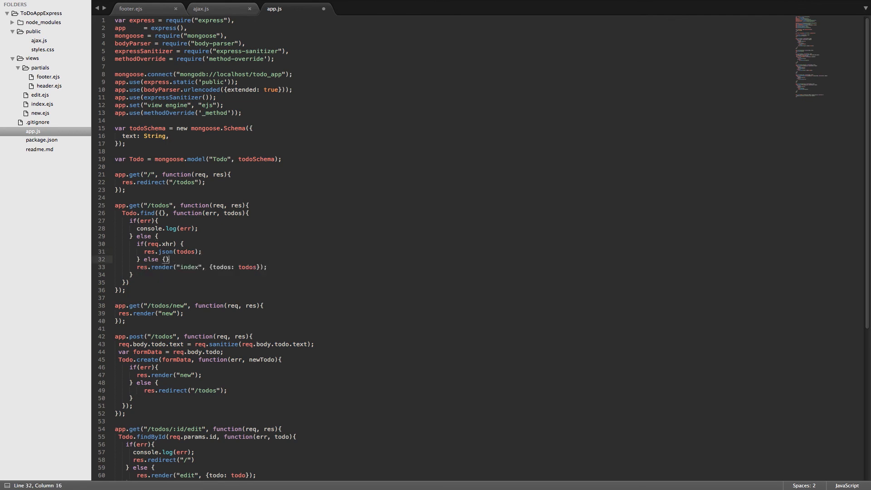
In app.js, add an if(req.xhr) branch returning res.json(todos), with an else branch
click(217, 8)
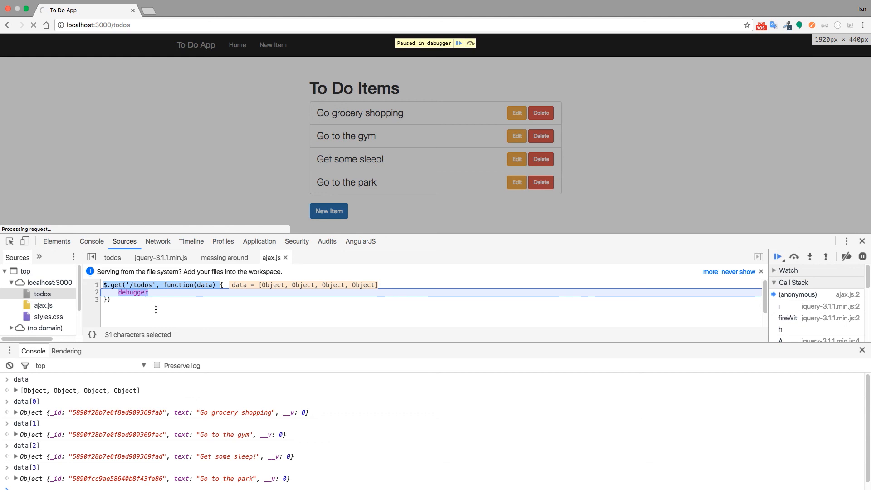
mouse_move(372, 188)
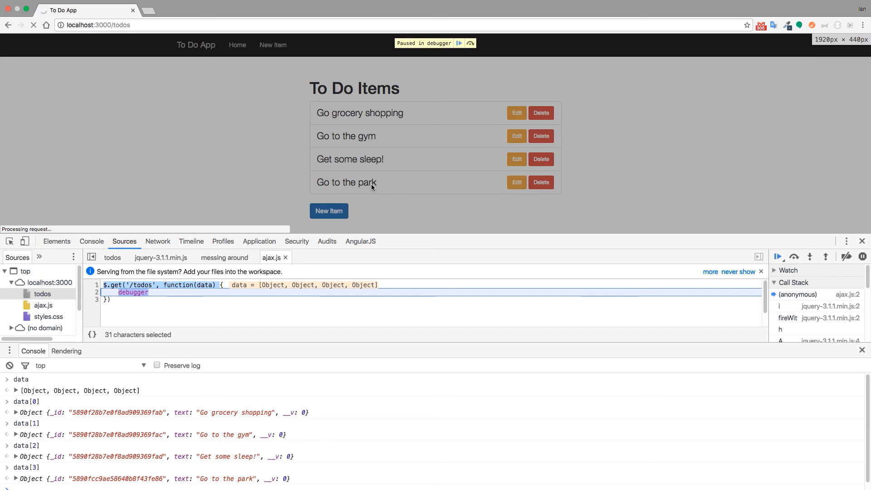